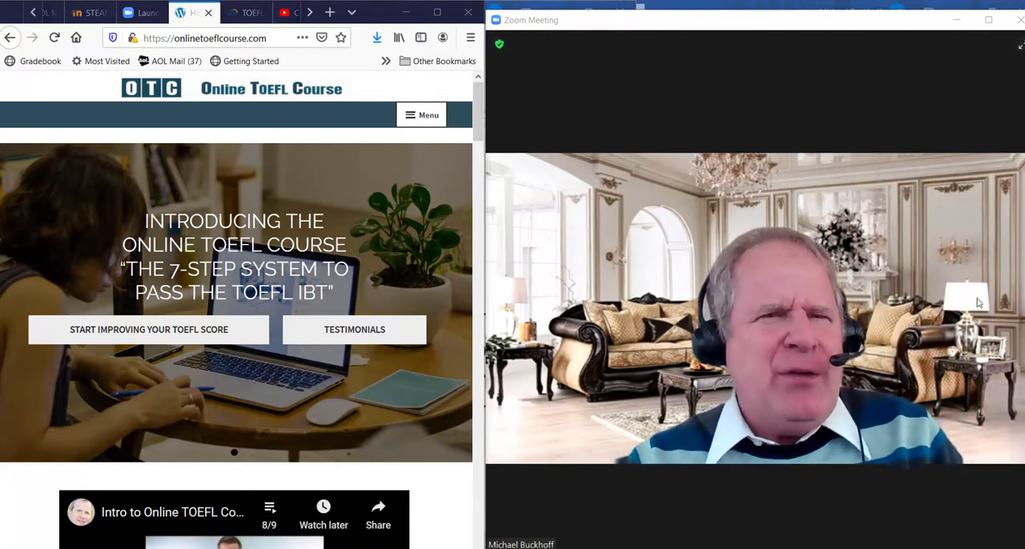
Step: Bring up the ETS TOEFL iBT speaking rubrics PDF in Firefox and scroll through it
click(246, 13)
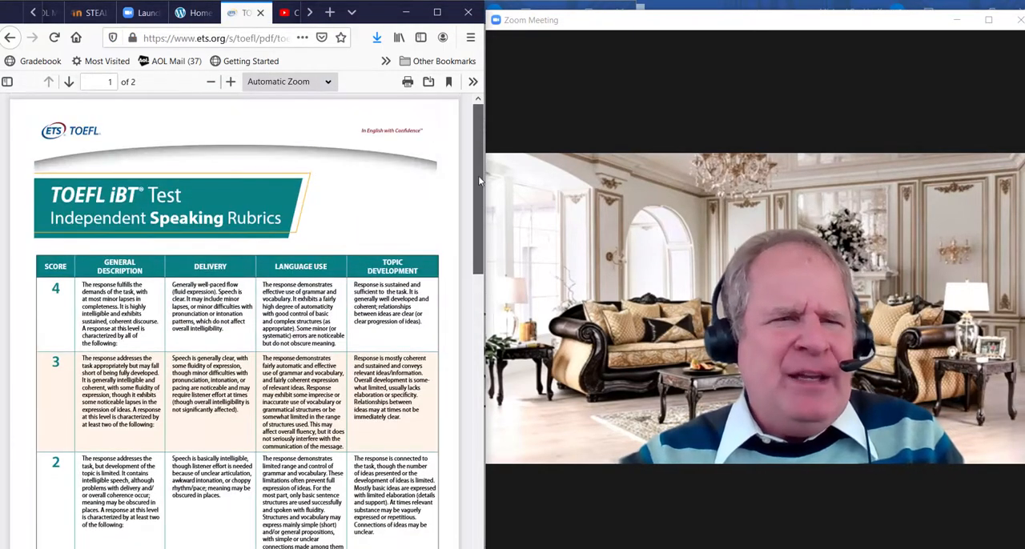
scroll(down, 3)
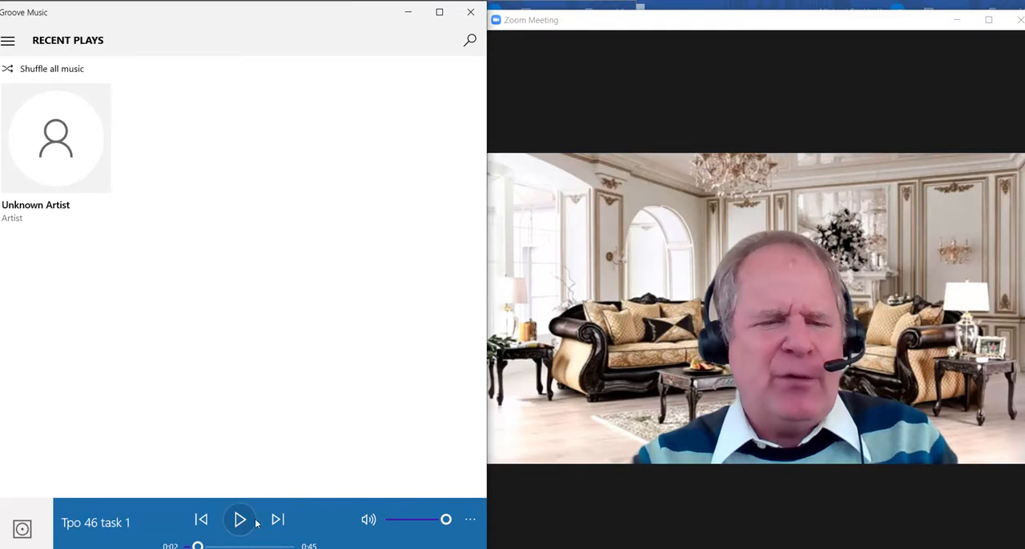
mouse_move(344, 512)
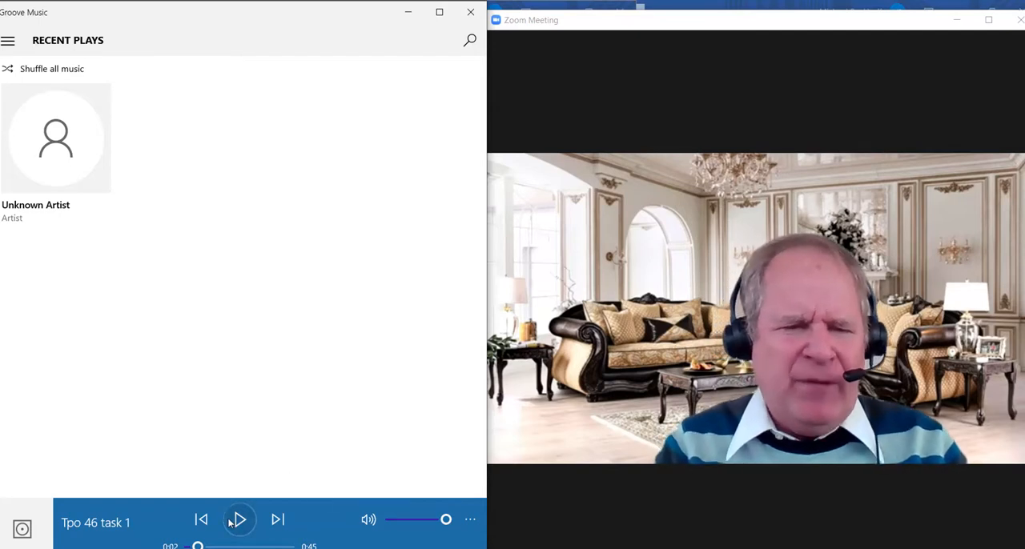
Step: Play Tpo 46 task 1 to about 0:44, pausing briefly around 0:25
click(240, 519)
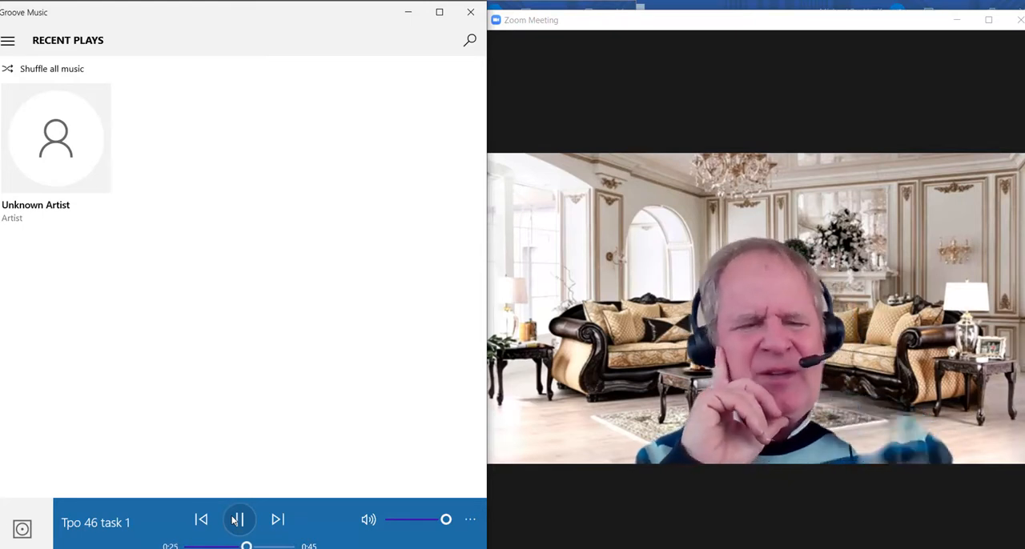
click(238, 518)
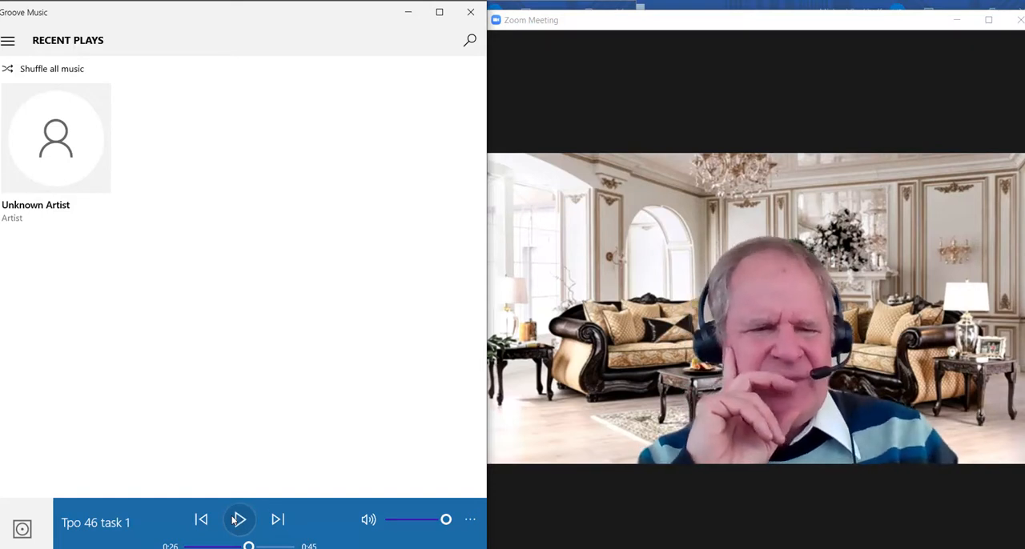
click(238, 518)
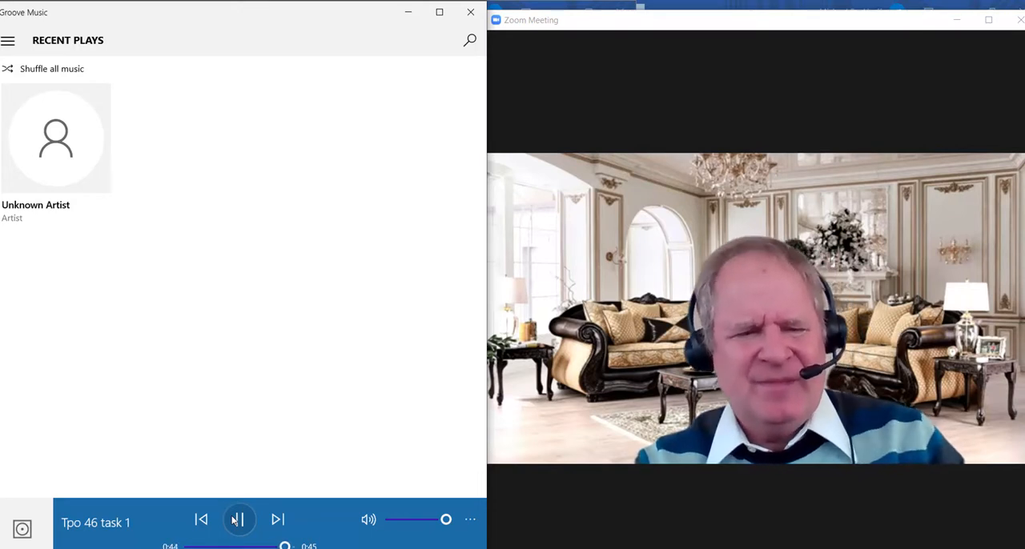
click(239, 518)
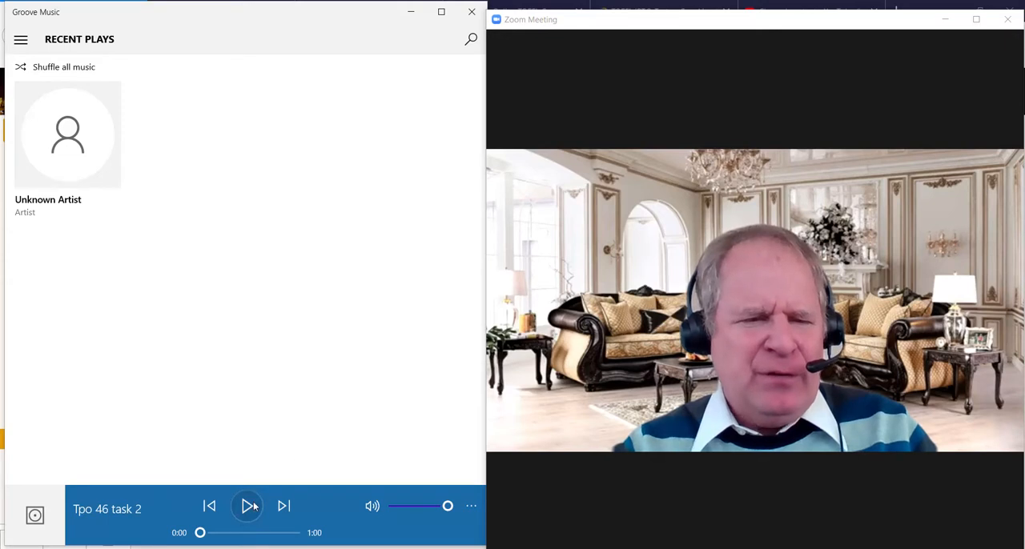
Step: Play Tpo 46 task 2, pausing near 0:30 before resuming
click(247, 505)
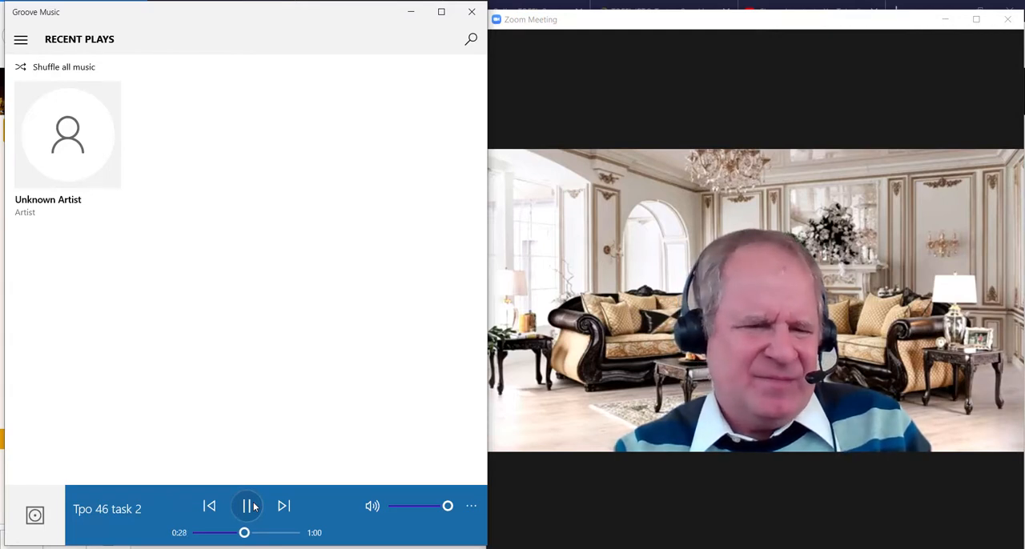
click(246, 506)
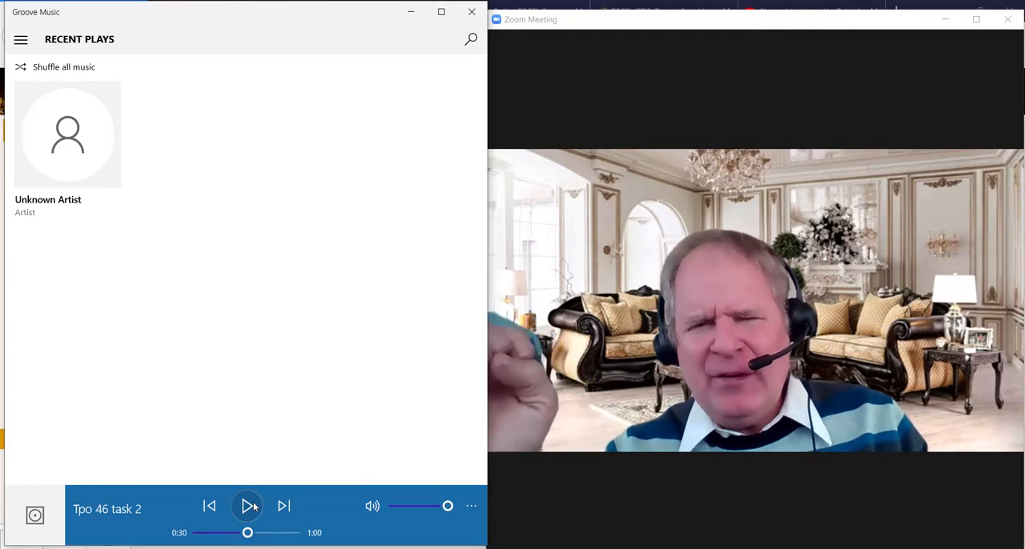
click(247, 506)
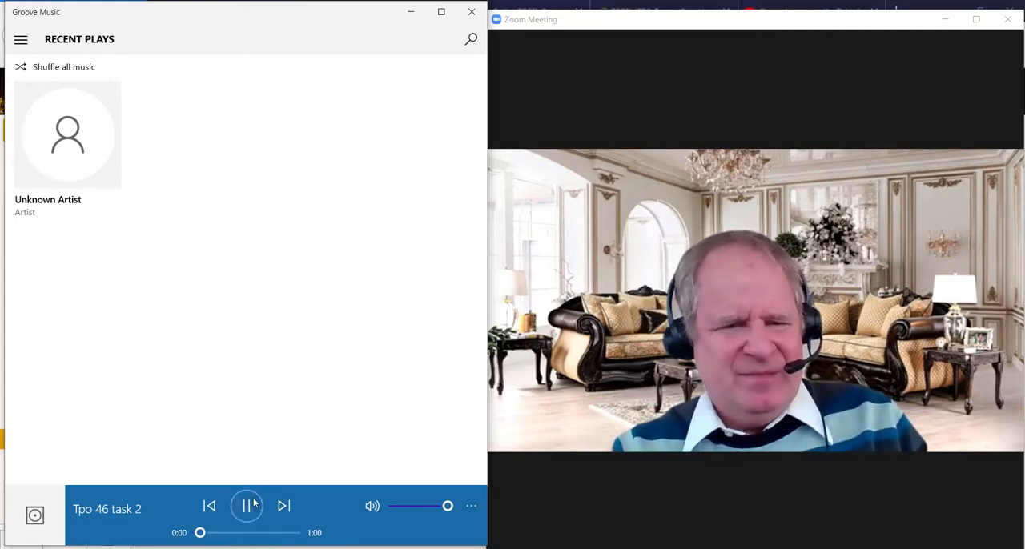
click(247, 506)
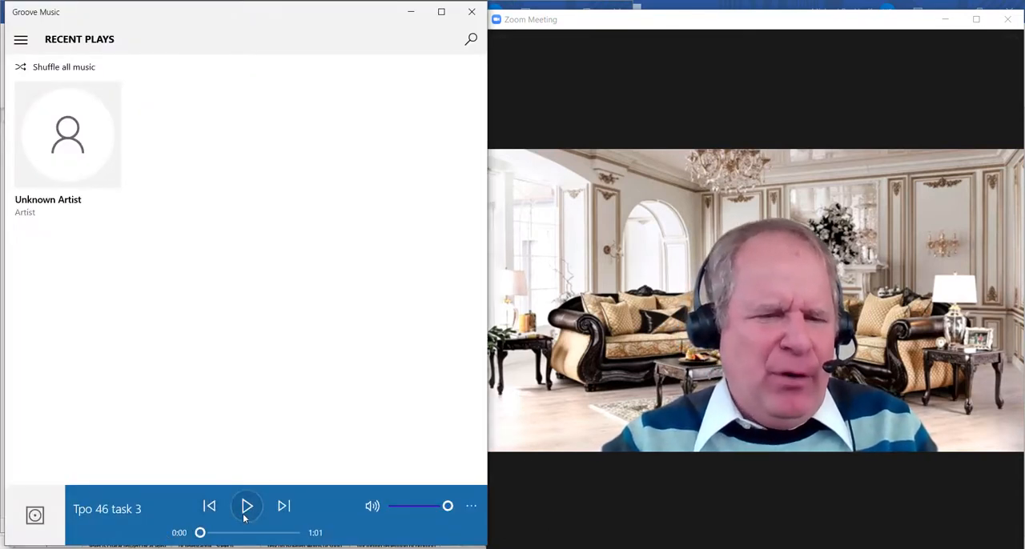
Step: Start the Tpo 46 task 3 recording from 0:00 of its 1:01 length
click(247, 506)
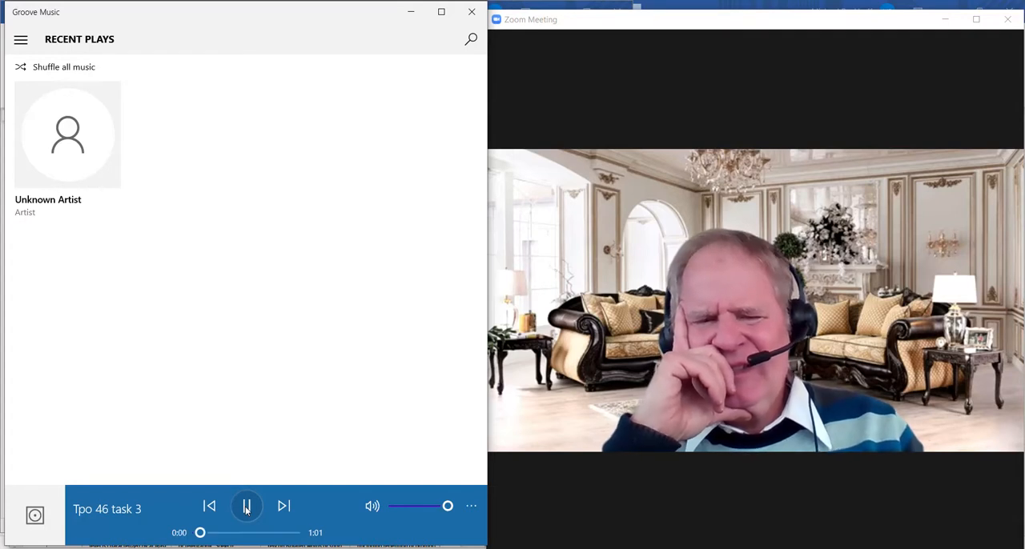
Step: Let Tpo 46 task 3 play through until task 4 loads at its start
click(247, 506)
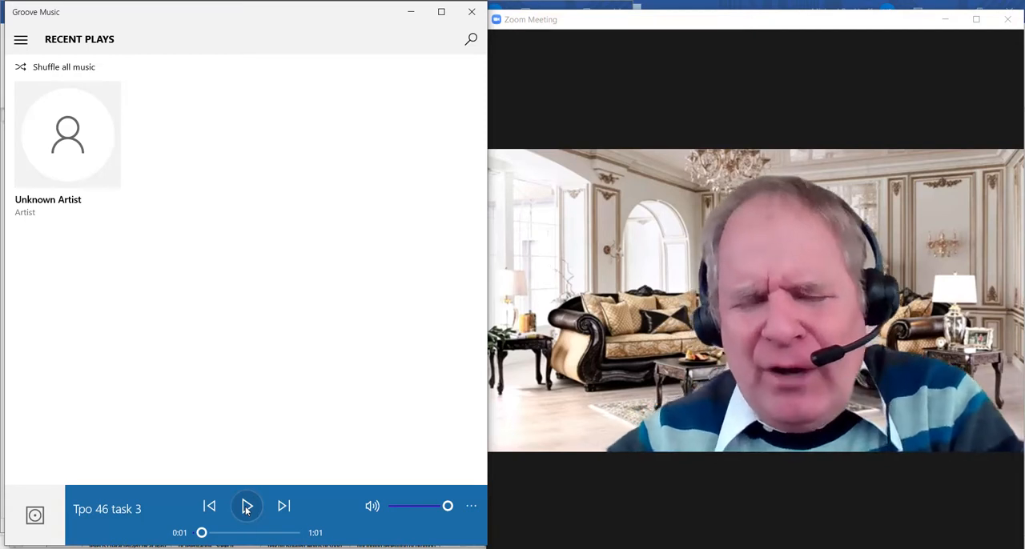
mouse_move(470, 528)
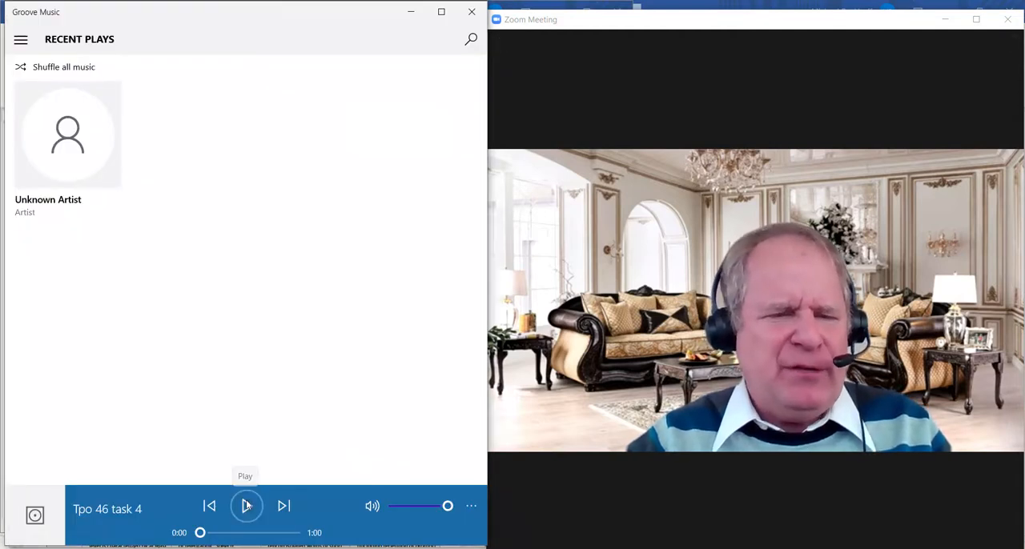
Step: Play Tpo 46 task 4 to about 0:58 of its 1:00 length
click(246, 505)
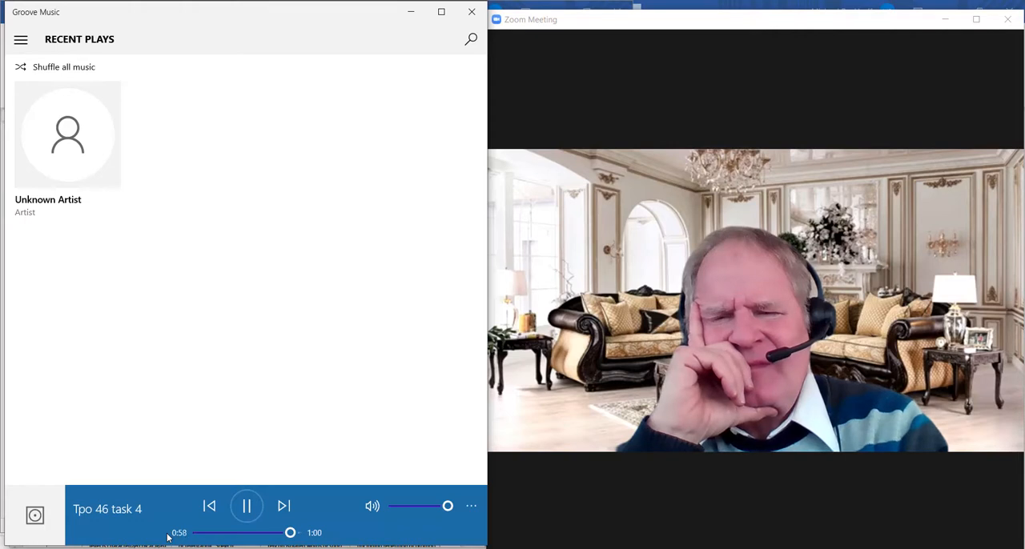
Step: Rewind Tpo 46 task 4 to 0:00, replay its opening seconds, and leave it paused at 0:08
drag(289, 531, 199, 531)
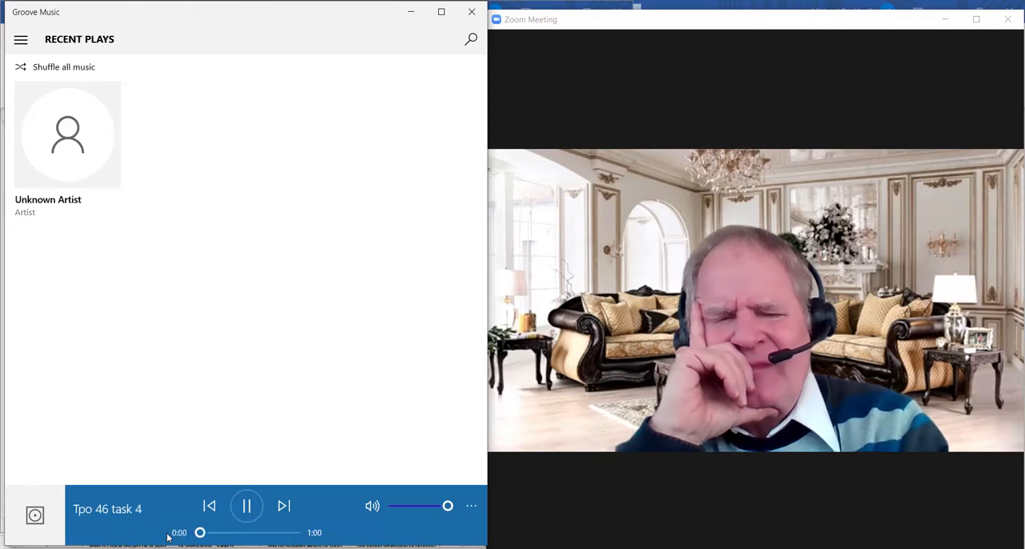
click(246, 506)
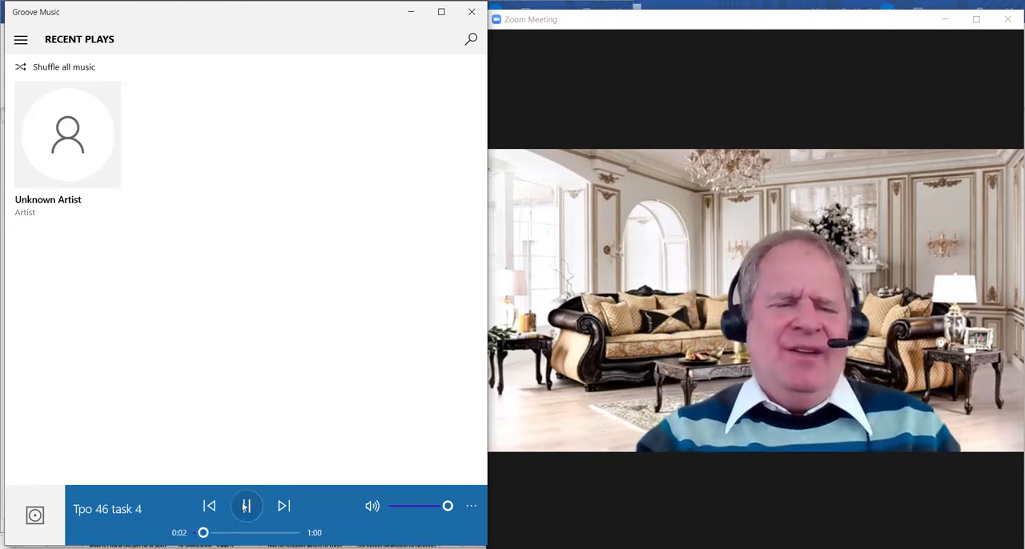
click(246, 506)
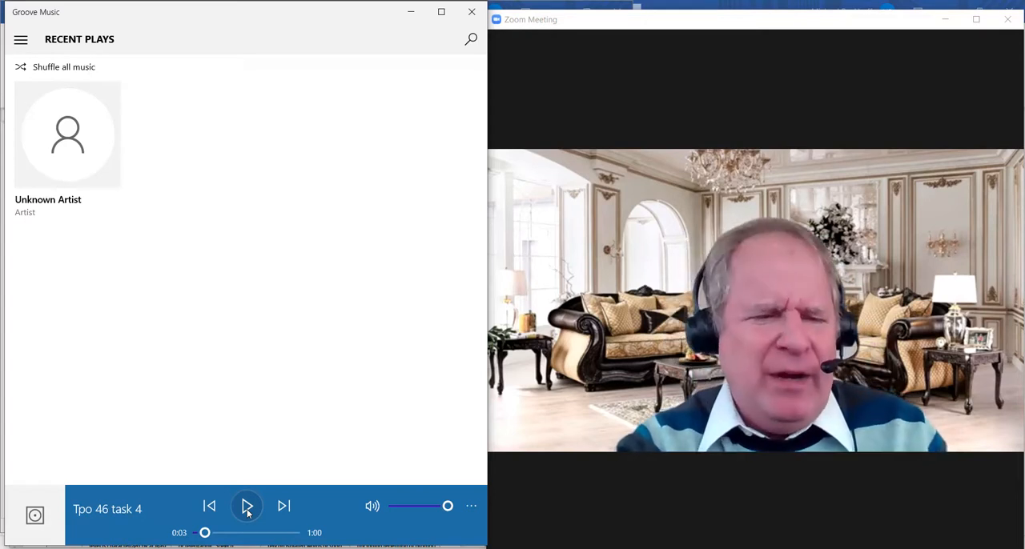
click(246, 506)
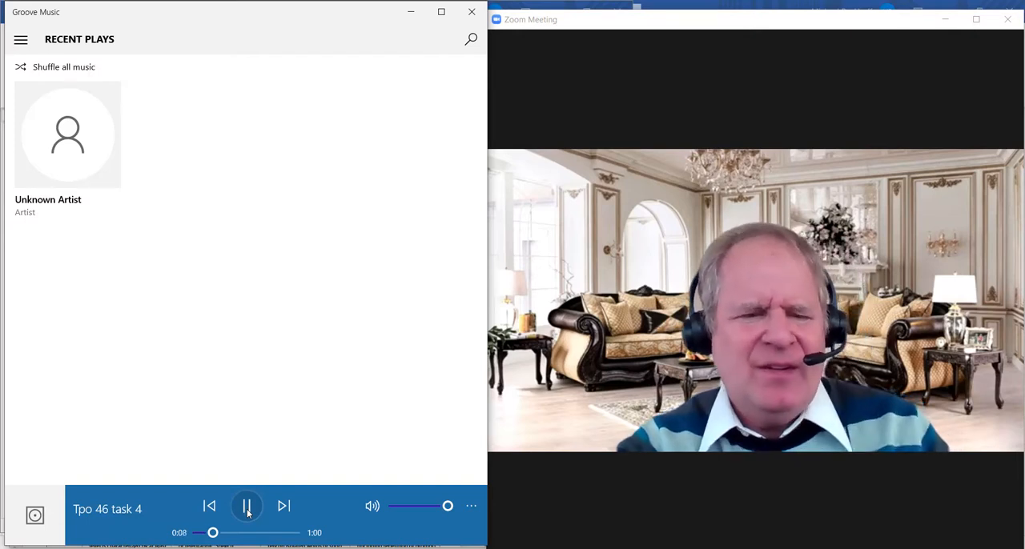
click(246, 506)
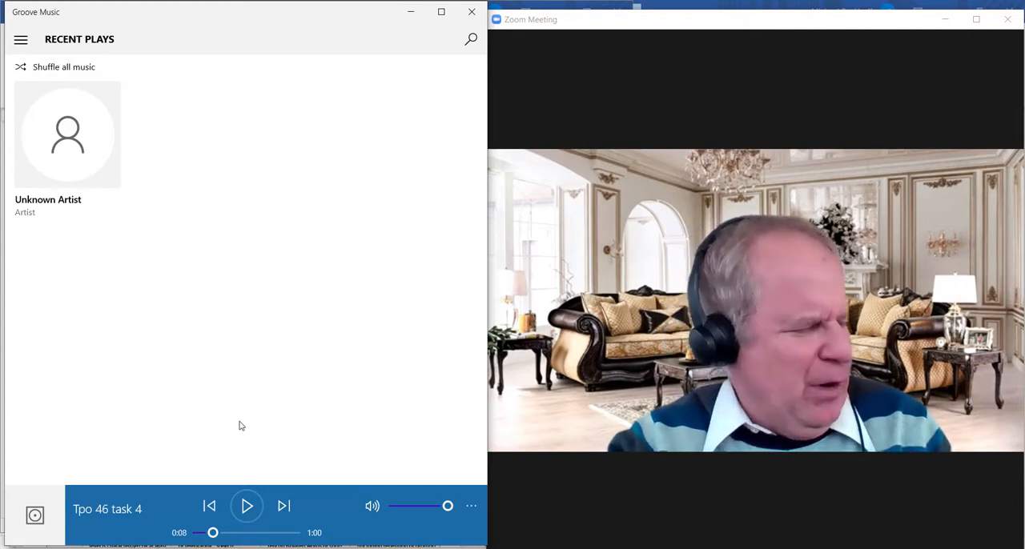
mouse_move(157, 407)
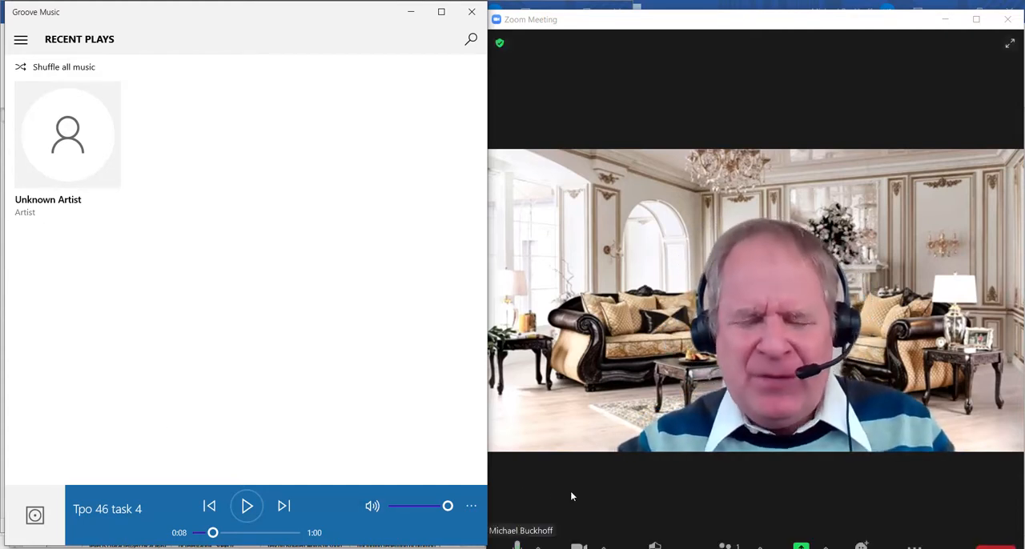
mouse_move(608, 509)
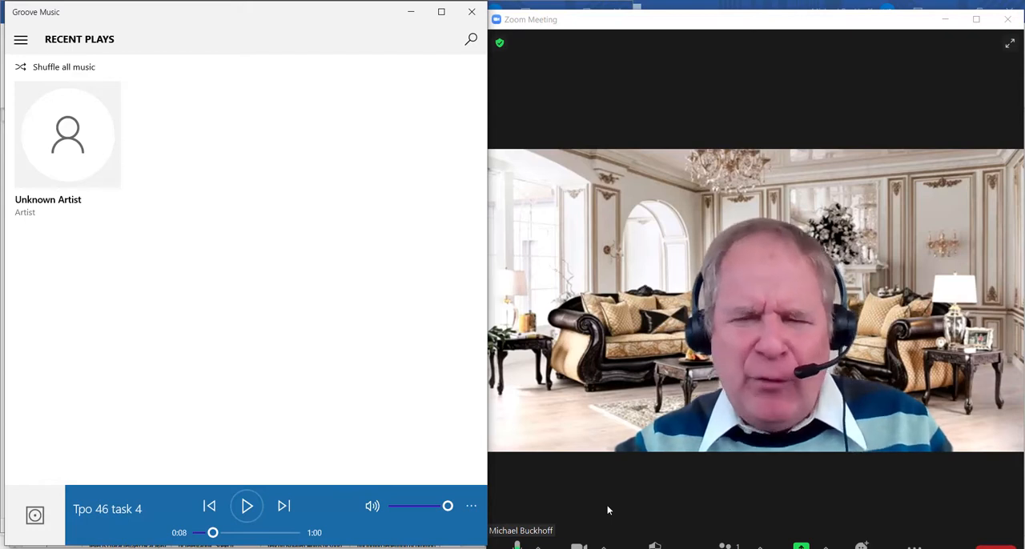